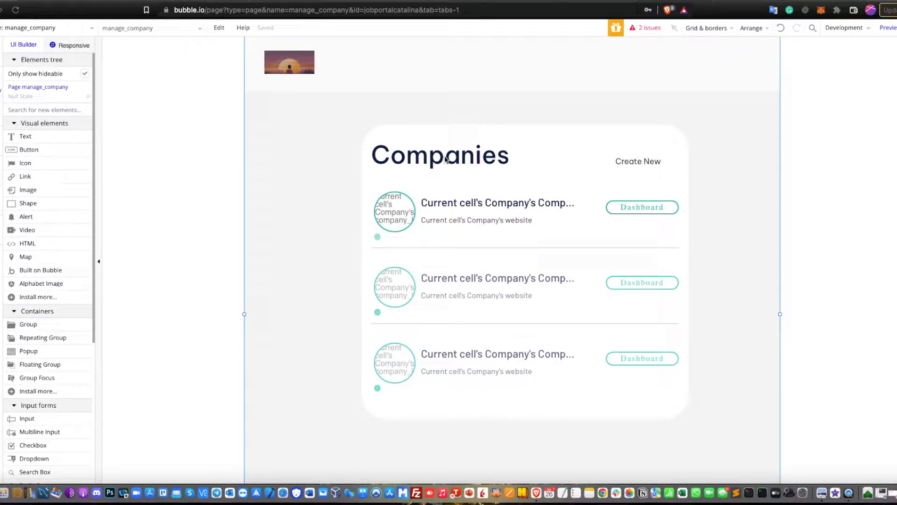
pyautogui.moveTo(295, 152)
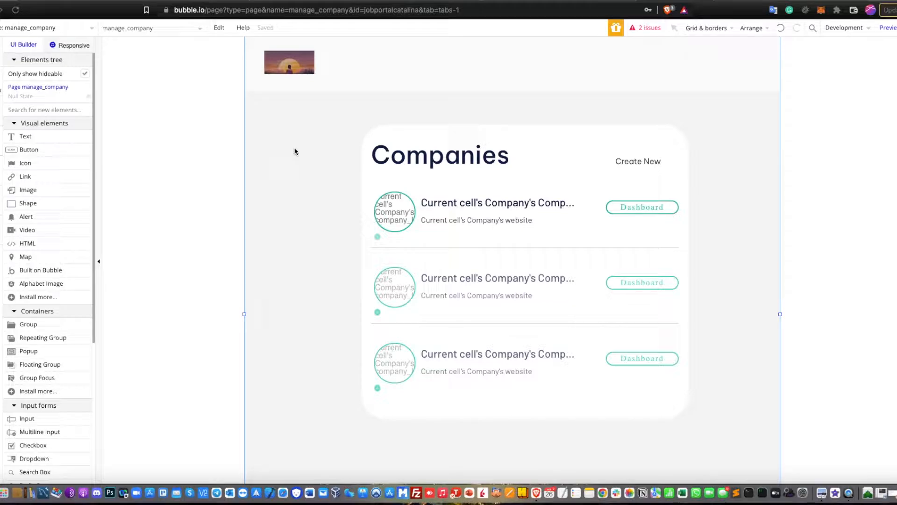
pyautogui.moveTo(439, 179)
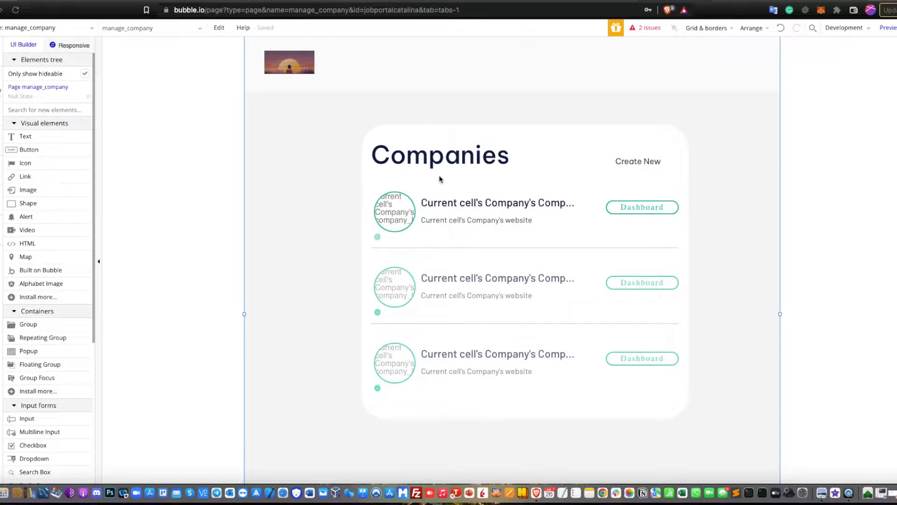
pyautogui.moveTo(447, 184)
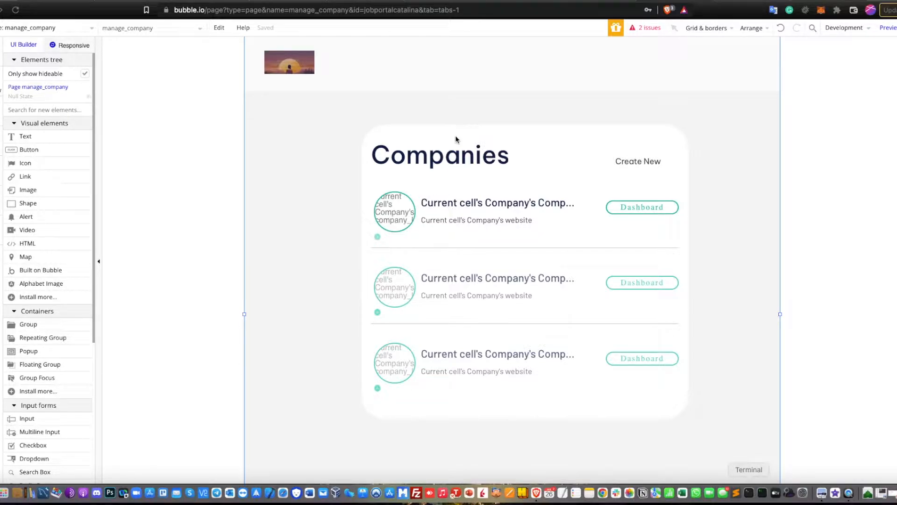
pyautogui.moveTo(475, 165)
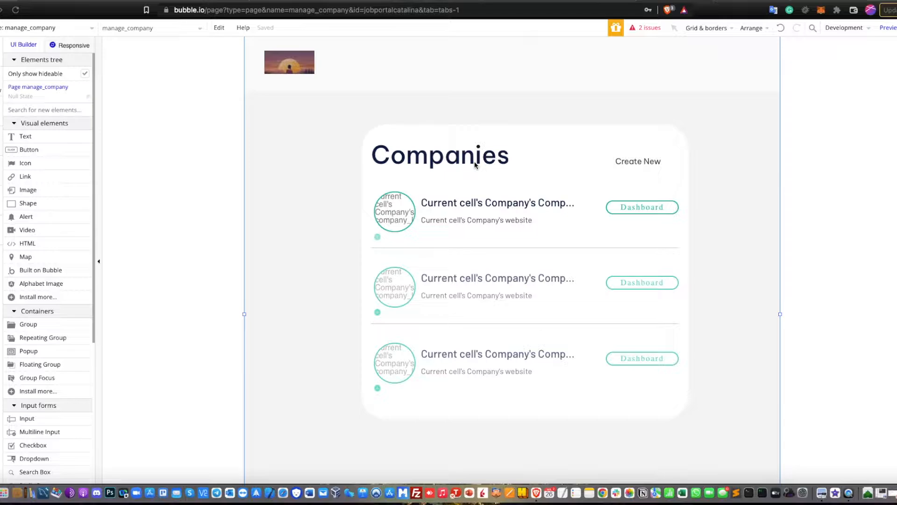
pyautogui.moveTo(96, 297)
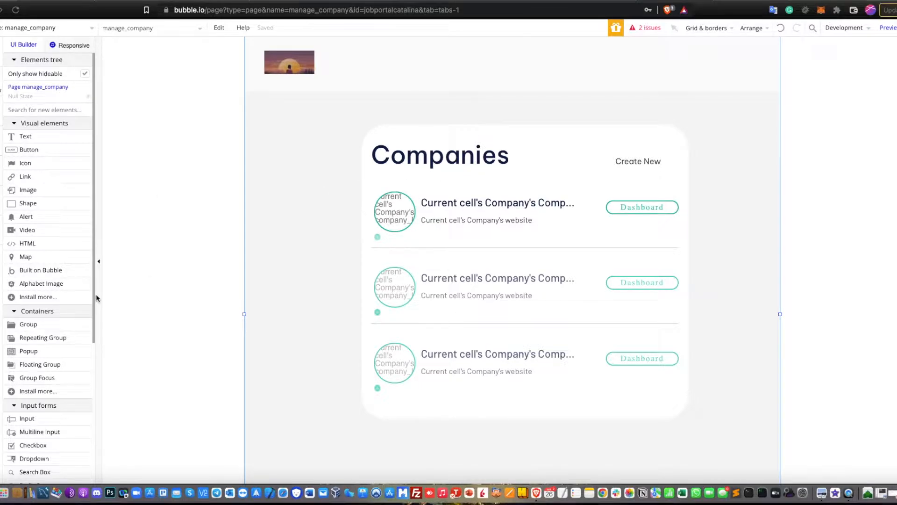
# Inspect the company name, website and Create New texts, then reach the page's click workflows.
pyautogui.click(496, 203)
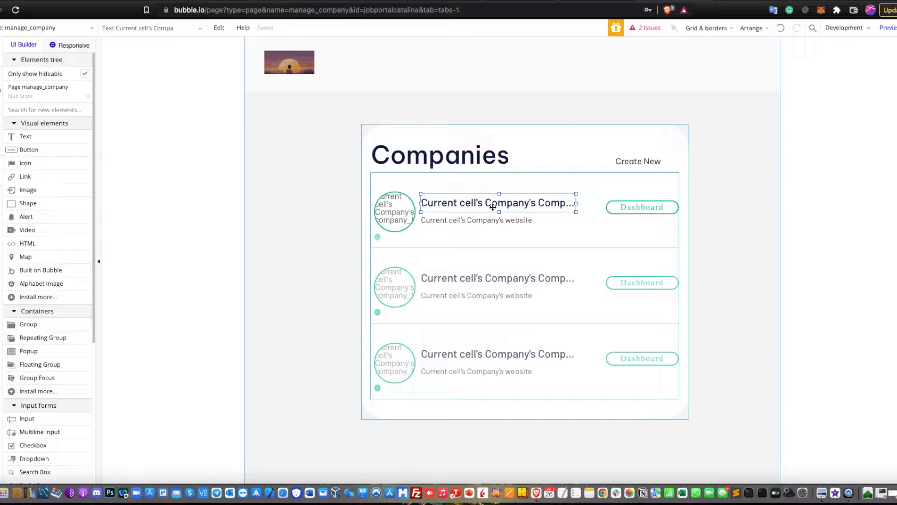
pyautogui.click(476, 220)
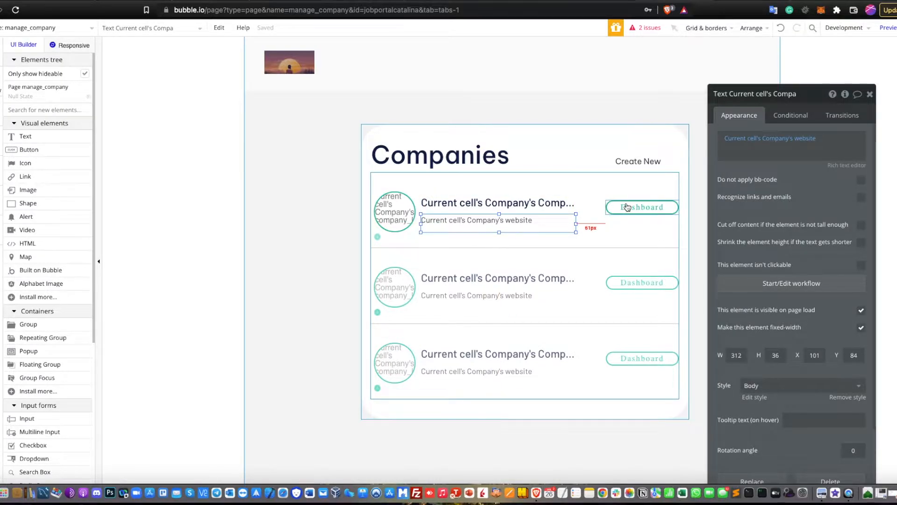
pyautogui.click(638, 161)
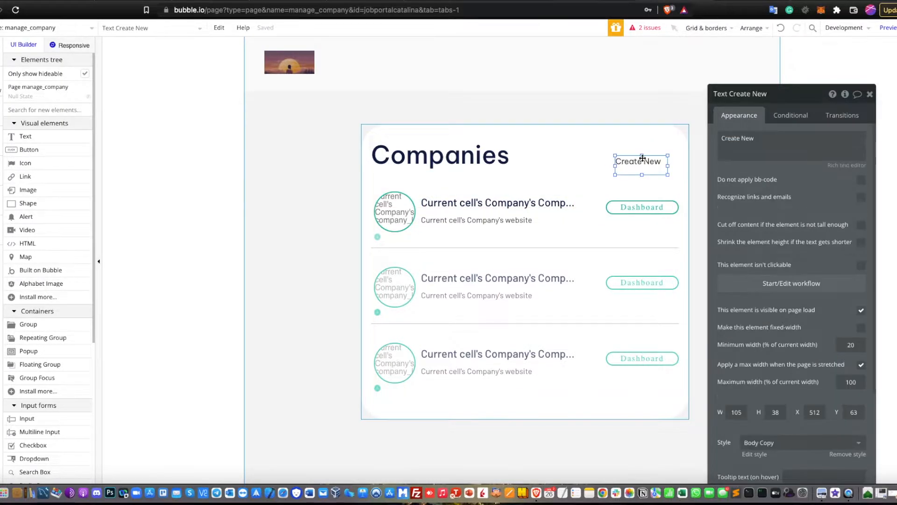
pyautogui.click(791, 283)
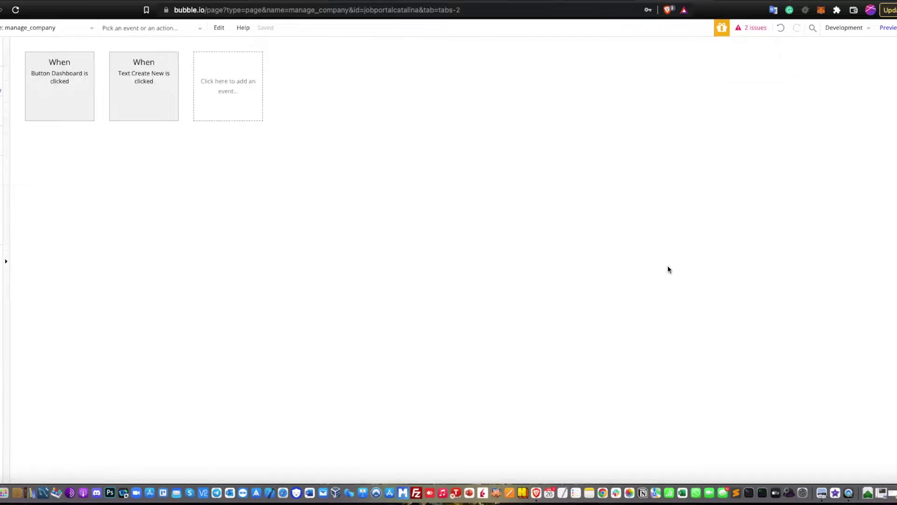
# Confirm the Dashboard button's workflow goes to company_dashboard with the current cell's Company.
pyautogui.click(144, 86)
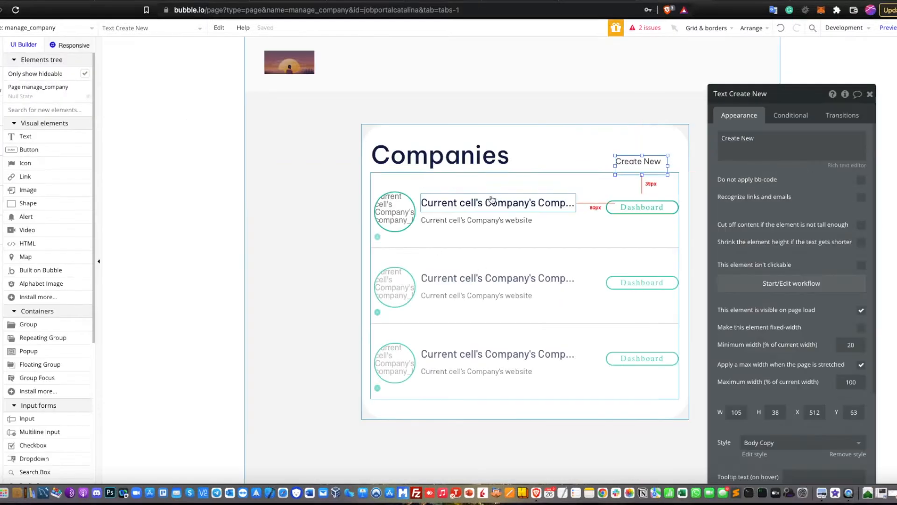
pyautogui.click(642, 207)
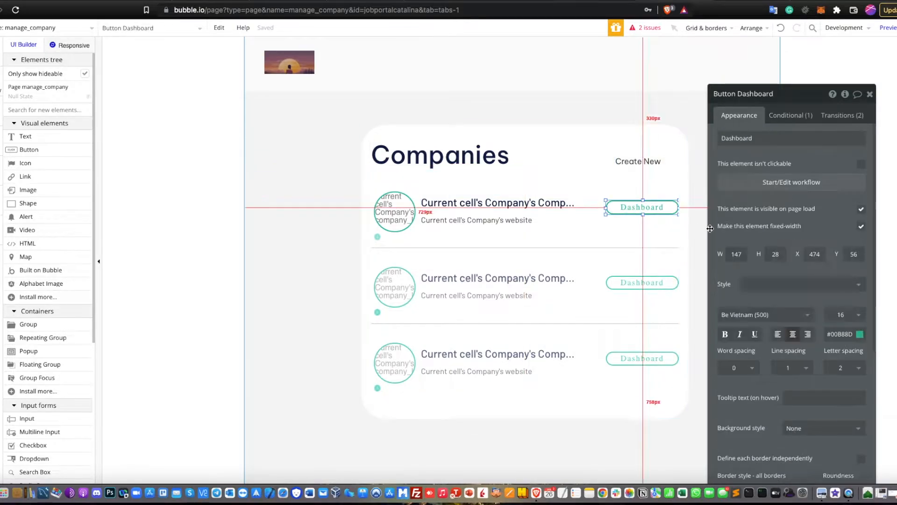
pyautogui.click(791, 182)
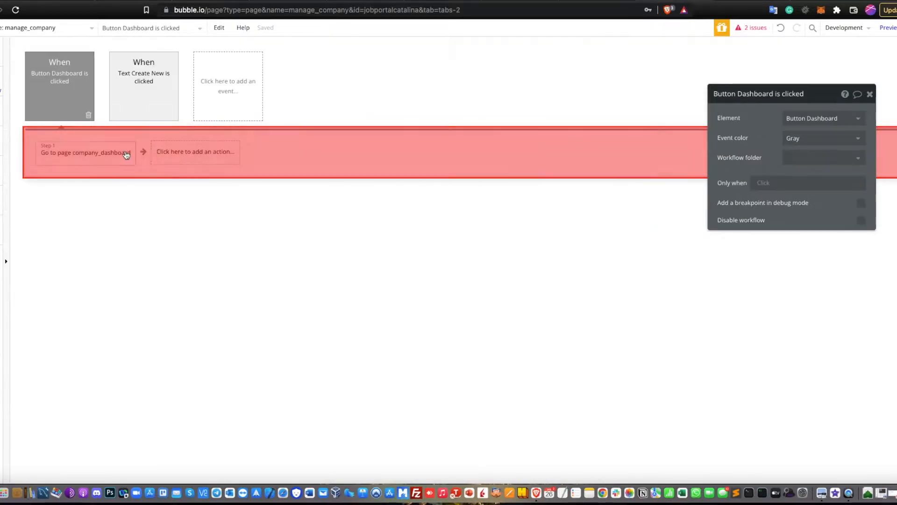
pyautogui.click(85, 153)
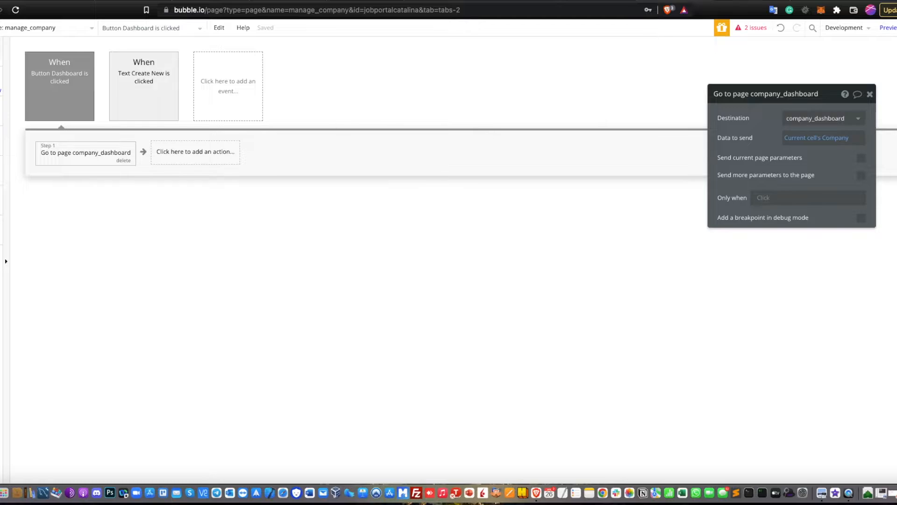
pyautogui.click(23, 45)
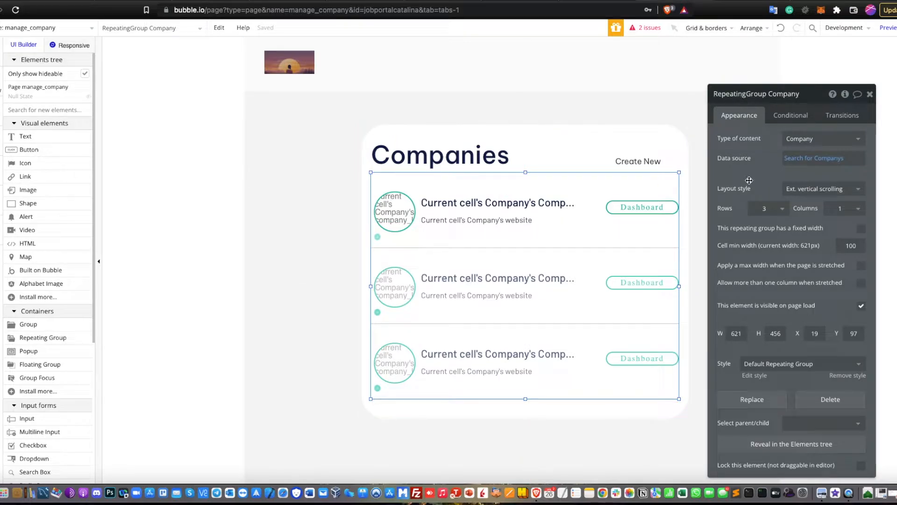
pyautogui.click(822, 158)
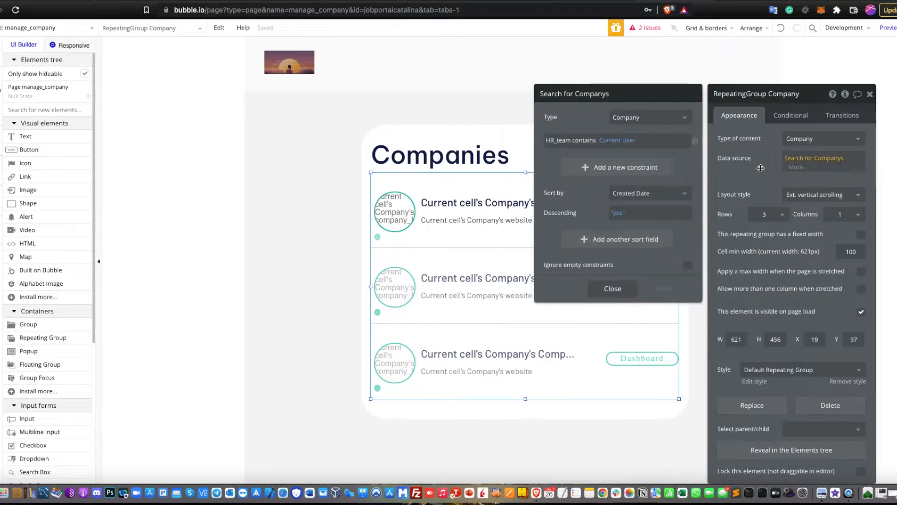
pyautogui.moveTo(541, 149)
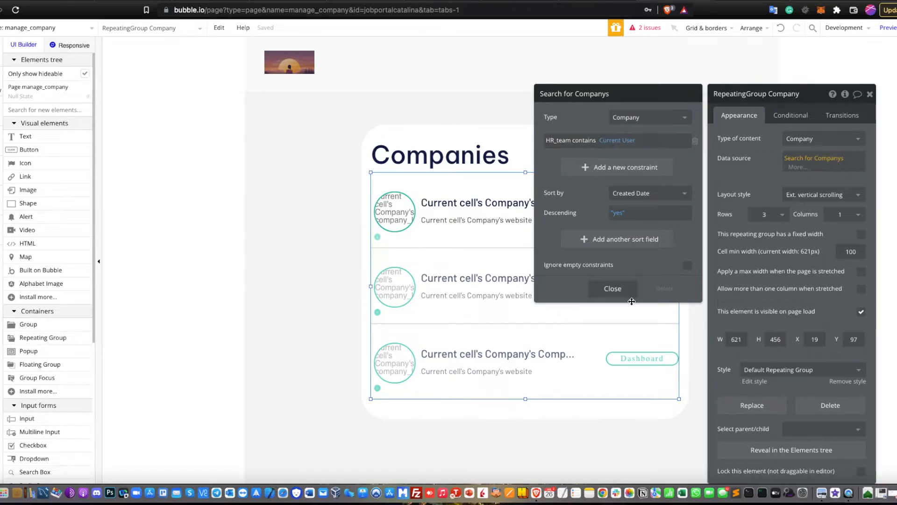
pyautogui.click(612, 289)
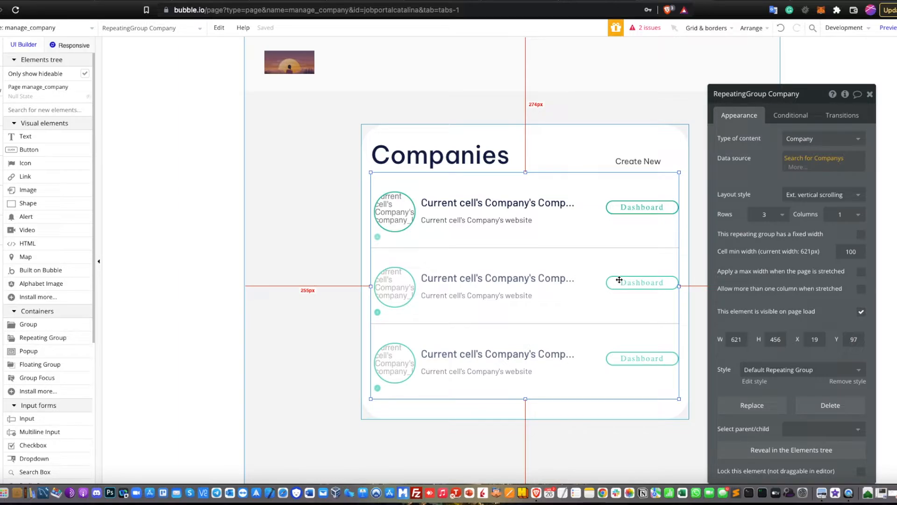
pyautogui.moveTo(702, 55)
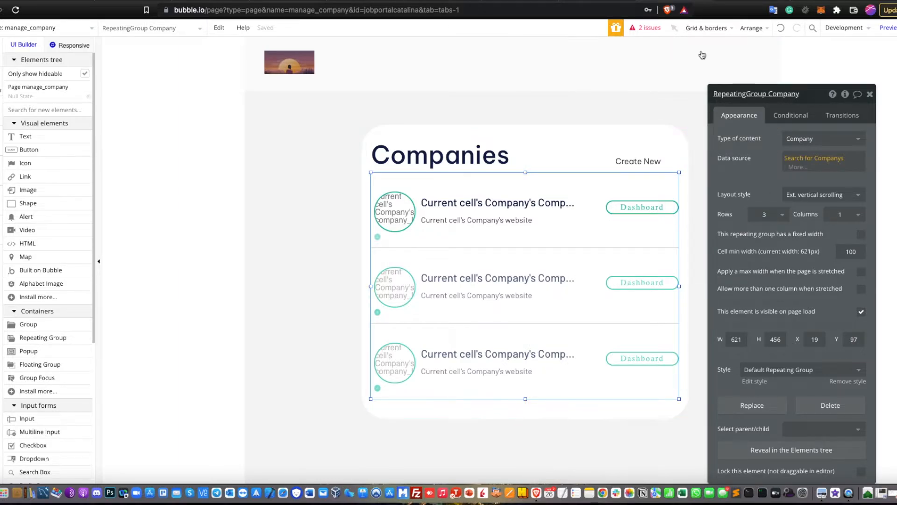
# Preview the live manage_company page listing Dinodawg Kingdom with its Dashboard button.
pyautogui.click(888, 28)
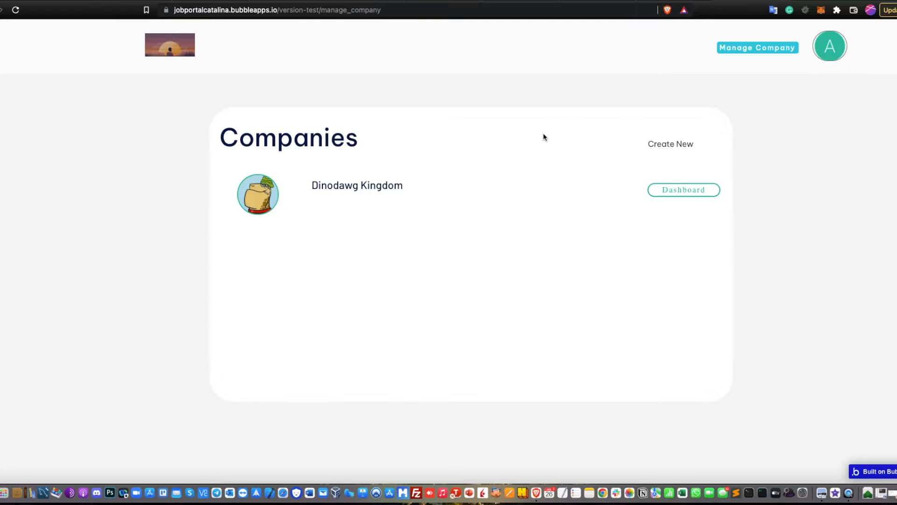
pyautogui.moveTo(671, 236)
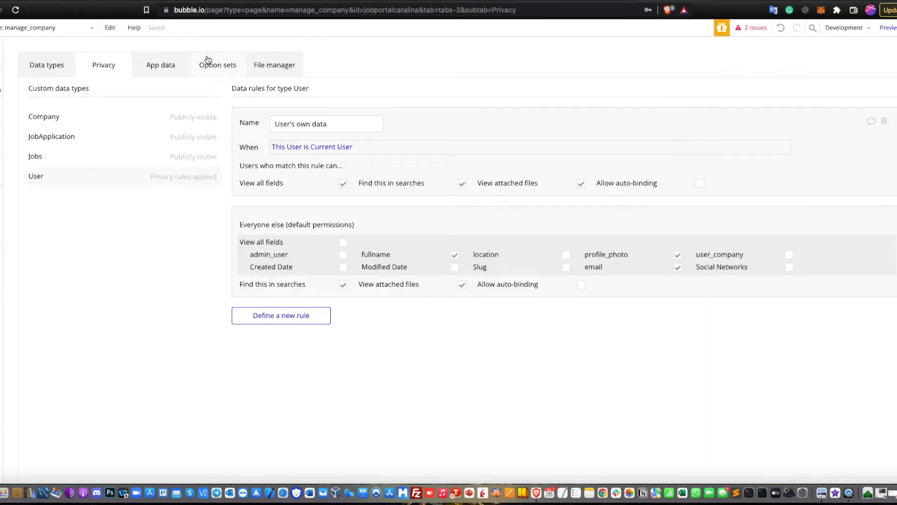
# Reload the manage_company preview in debug mode, listing The Lofts Business Club.
pyautogui.click(160, 65)
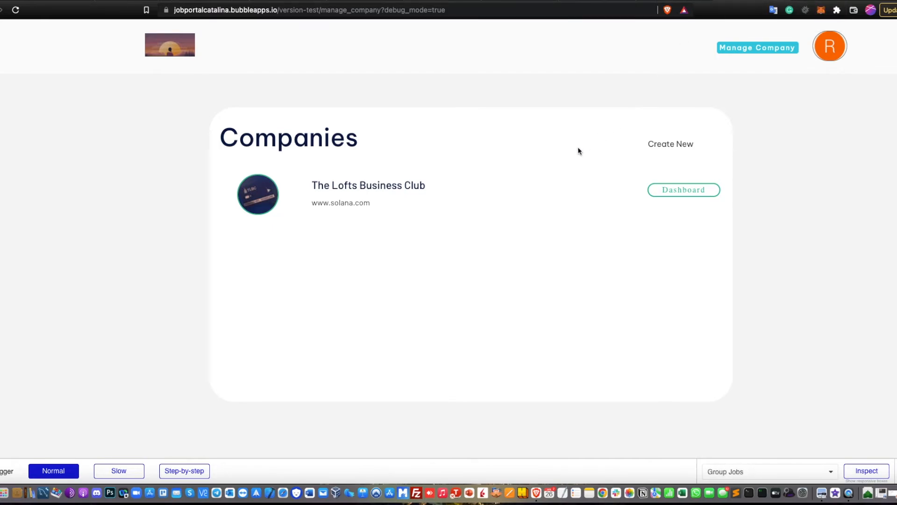
pyautogui.moveTo(614, 155)
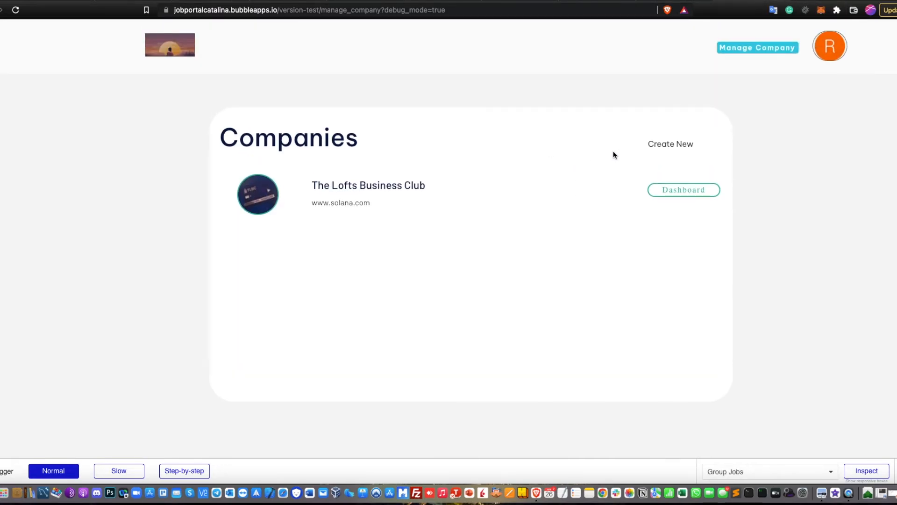
# Follow Create New from the live list to the Company Registration form.
pyautogui.click(671, 144)
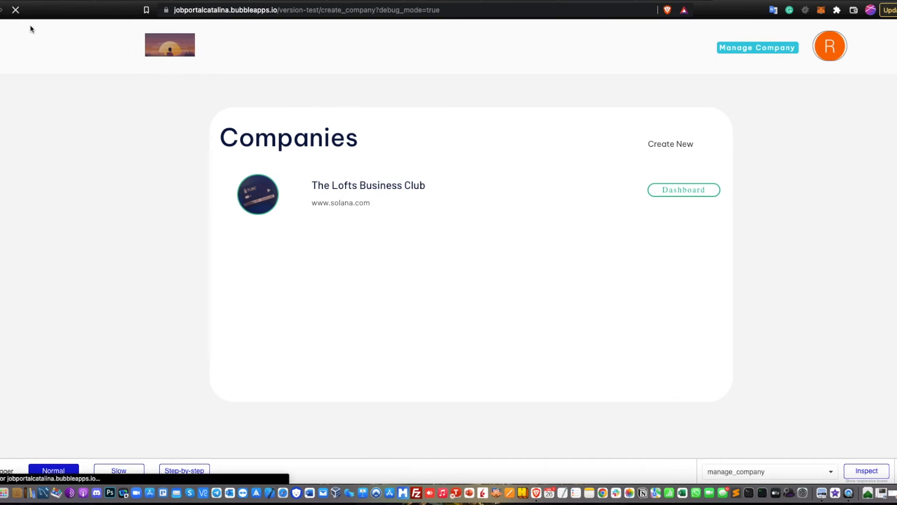
pyautogui.click(670, 144)
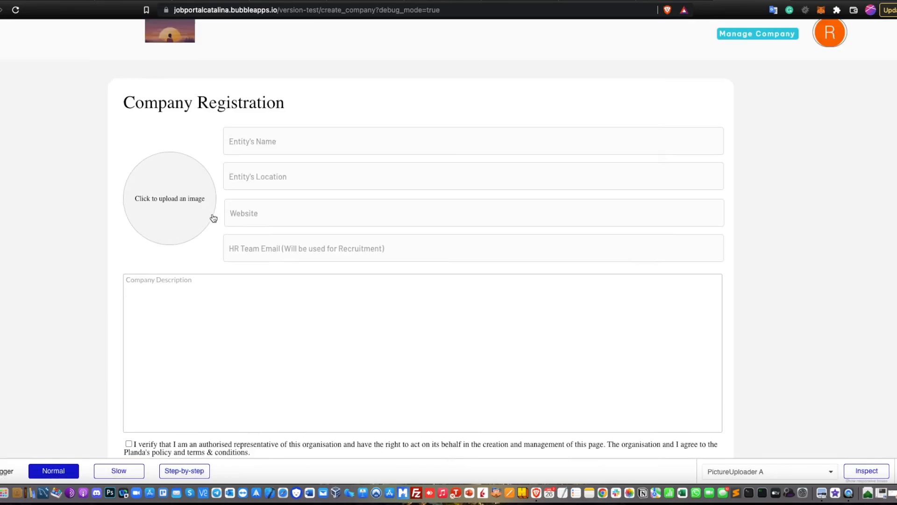